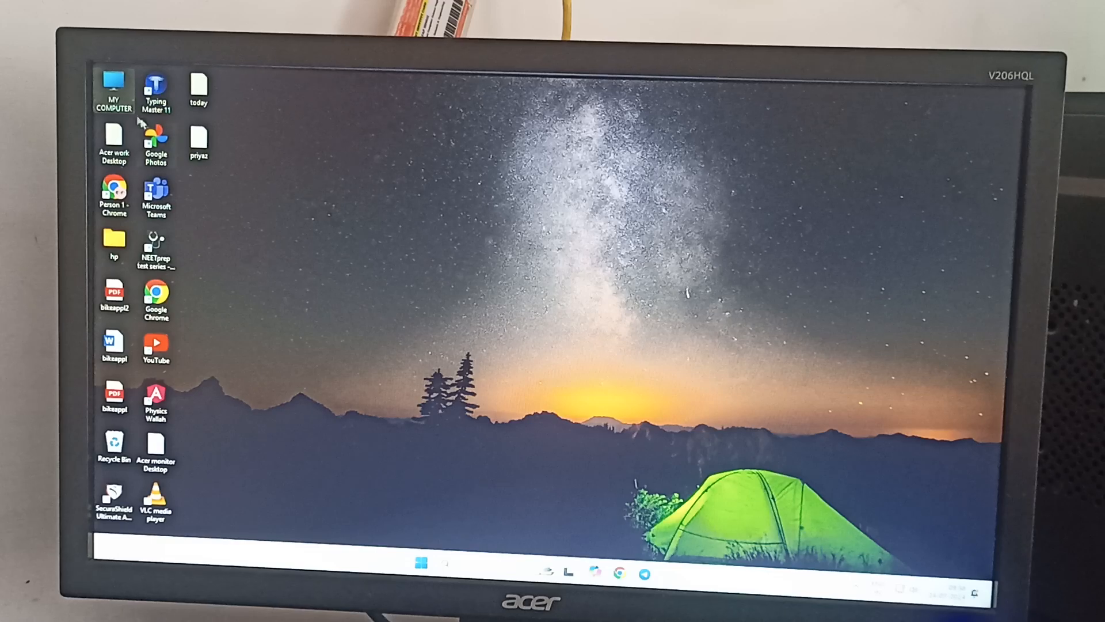
# Open the context menu on My Computer on the desktop to reach Manage
pyautogui.rightClick(113, 84)
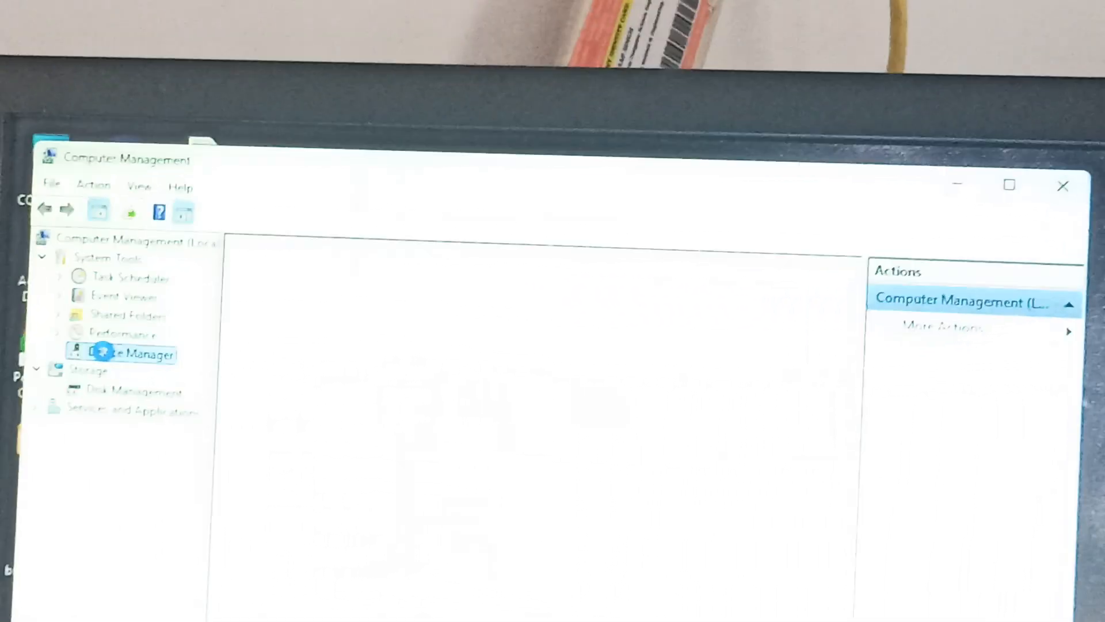
# Open Device Manager under System Tools and scroll through the device categories
pyautogui.click(130, 353)
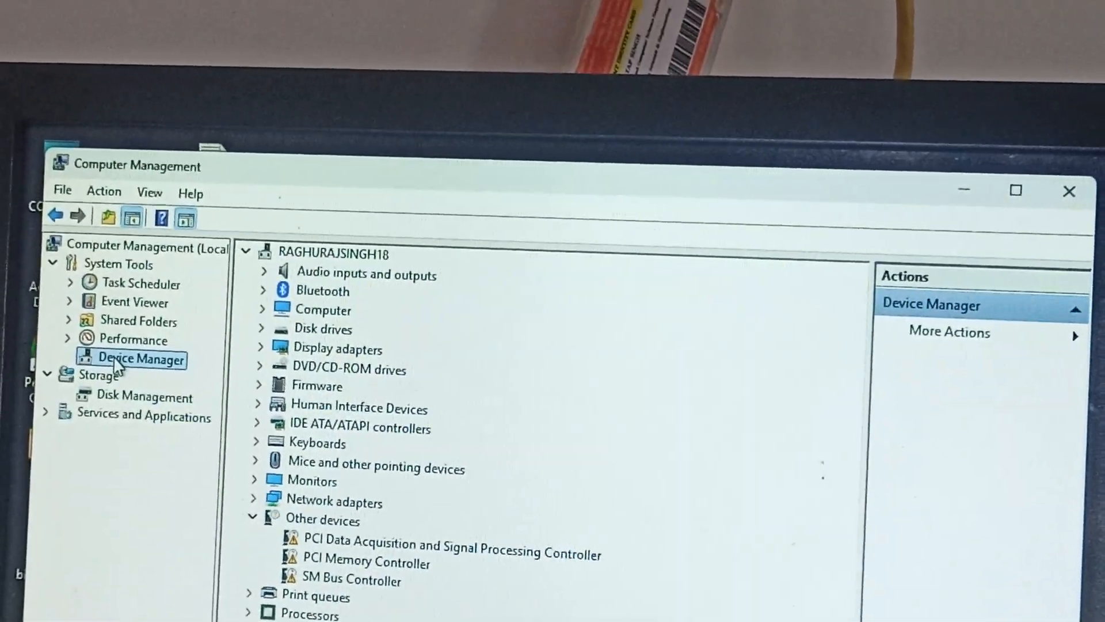
pyautogui.scroll(-3)
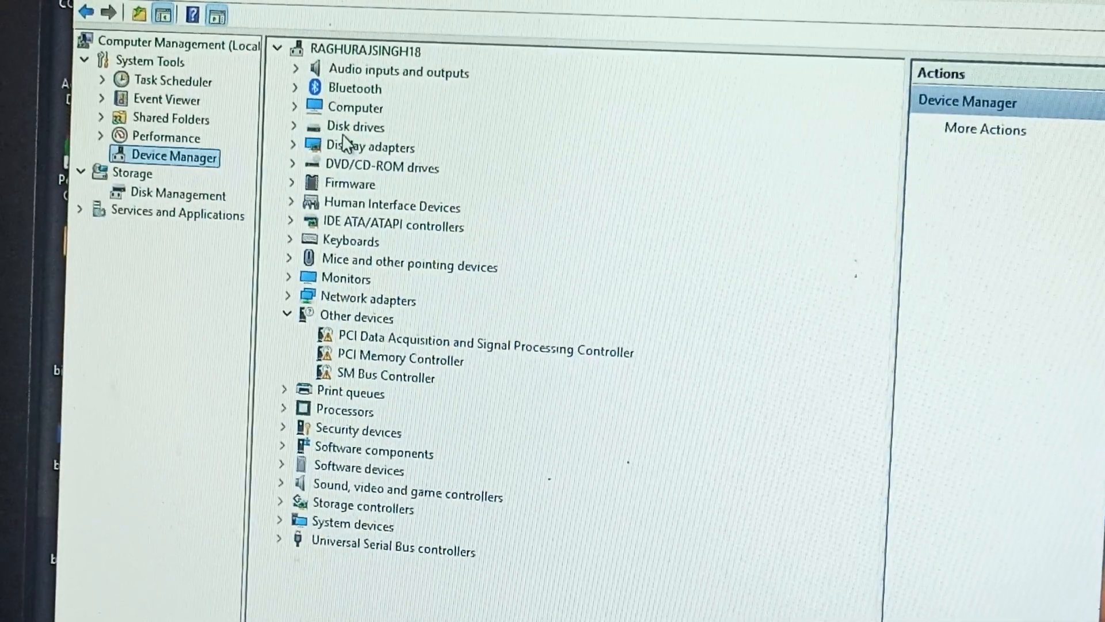
# Expand Display adapters to reveal the Intel HD Graphics 530 adapter's context menu
pyautogui.click(366, 146)
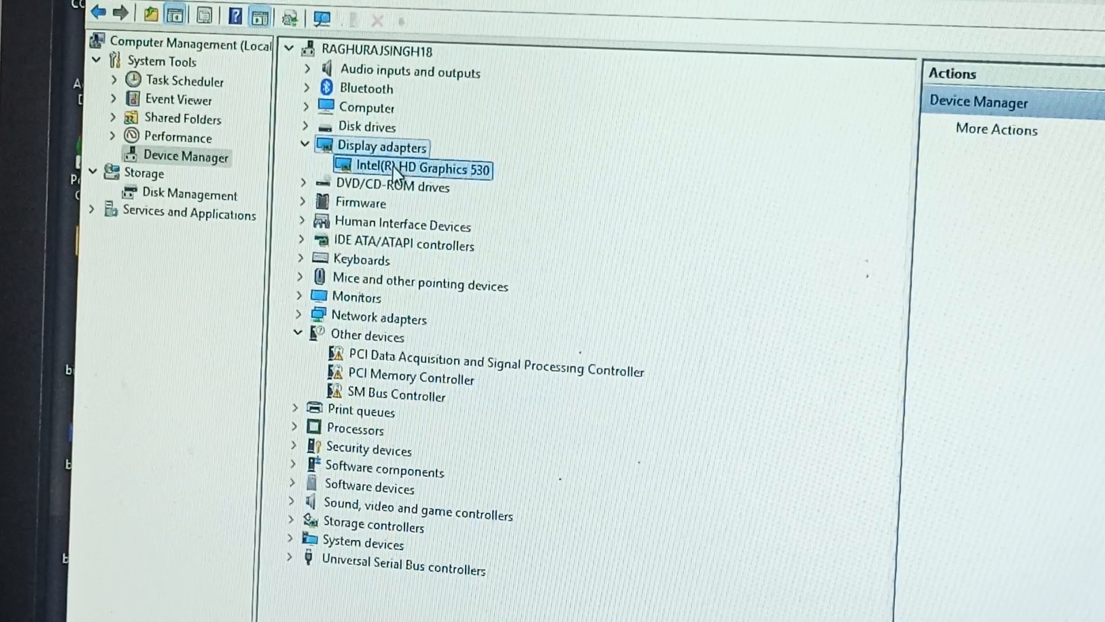
pyautogui.rightClick(409, 170)
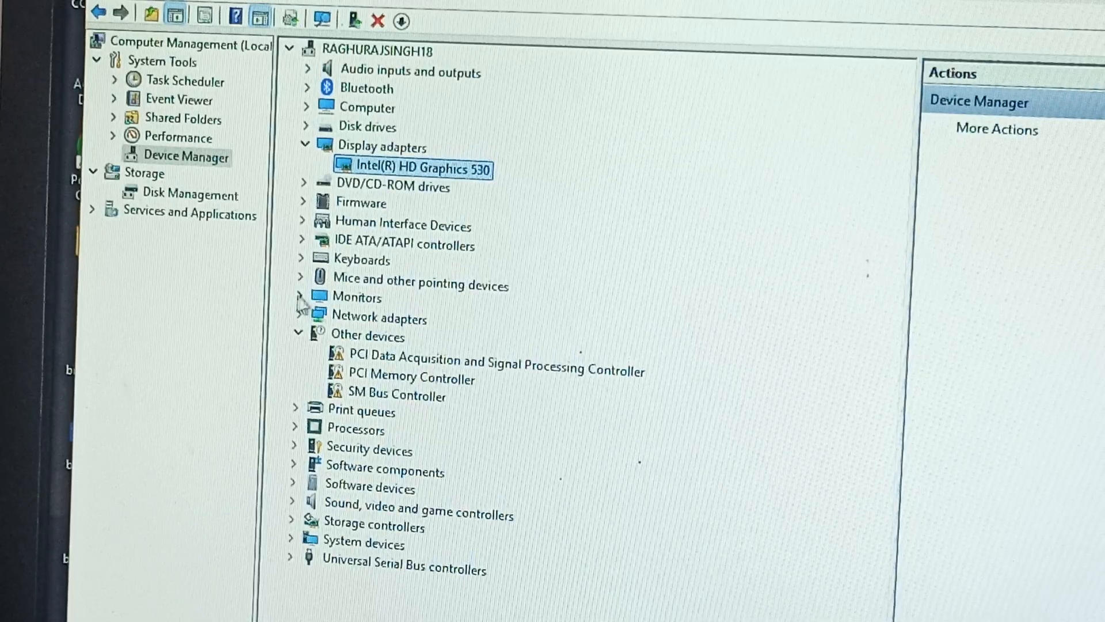
# Expand Monitors and show the Generic Monitor (Acer V206HQL) context menu with Update driver
pyautogui.click(298, 297)
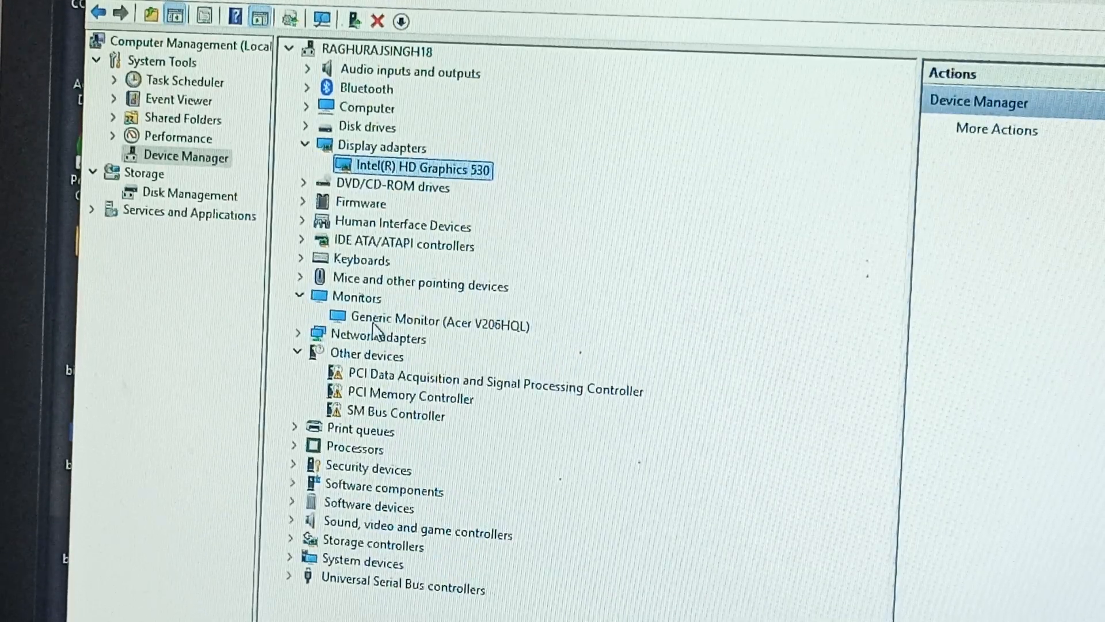
pyautogui.rightClick(436, 317)
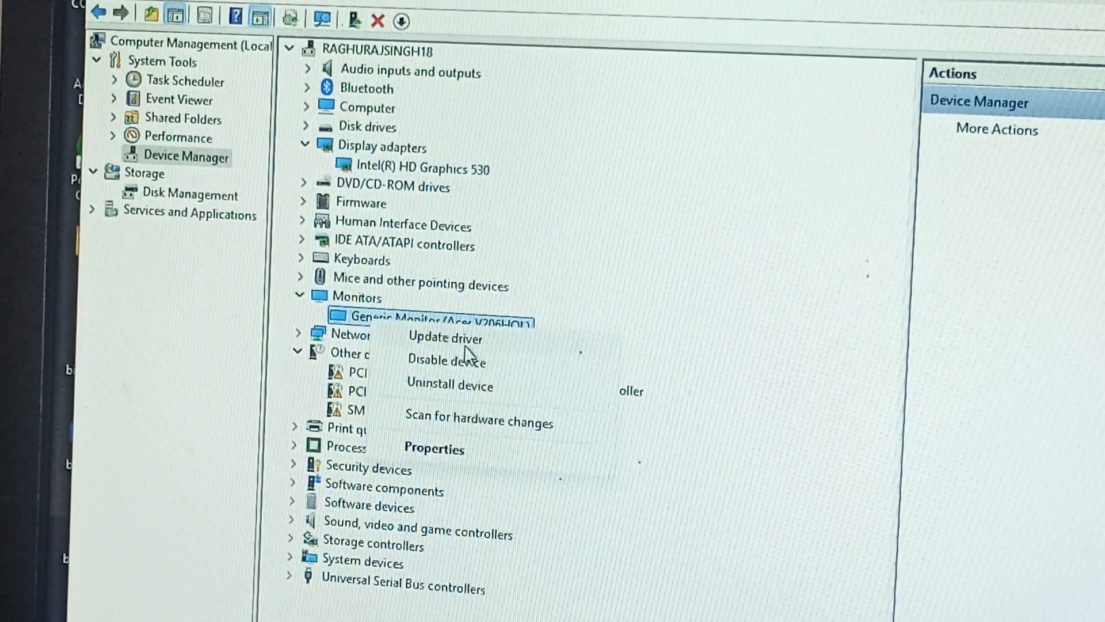
pyautogui.moveTo(652, 285)
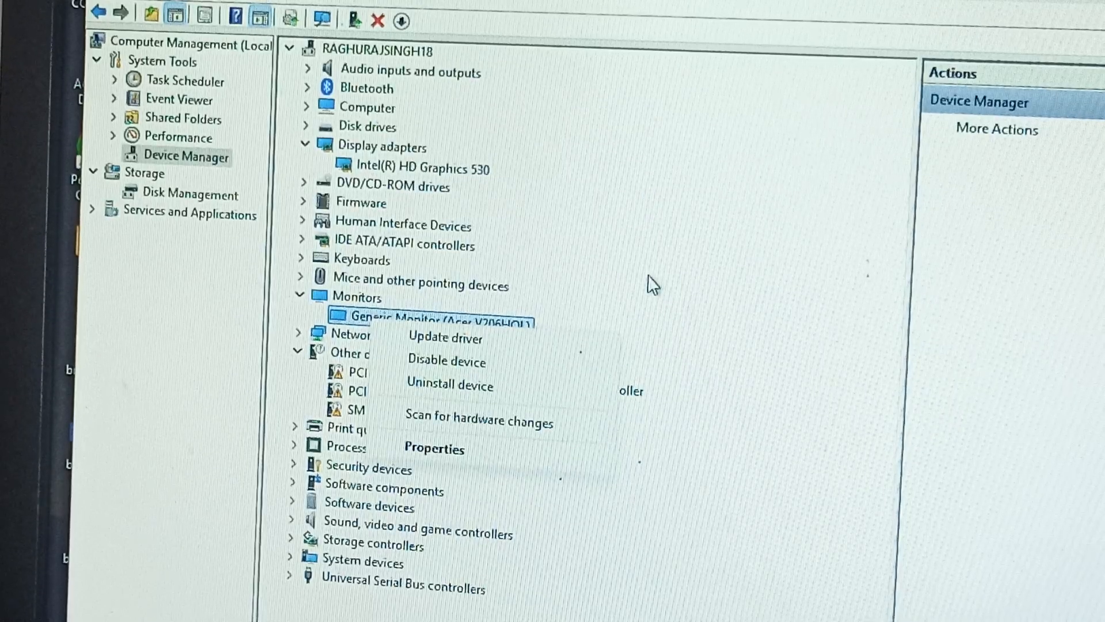